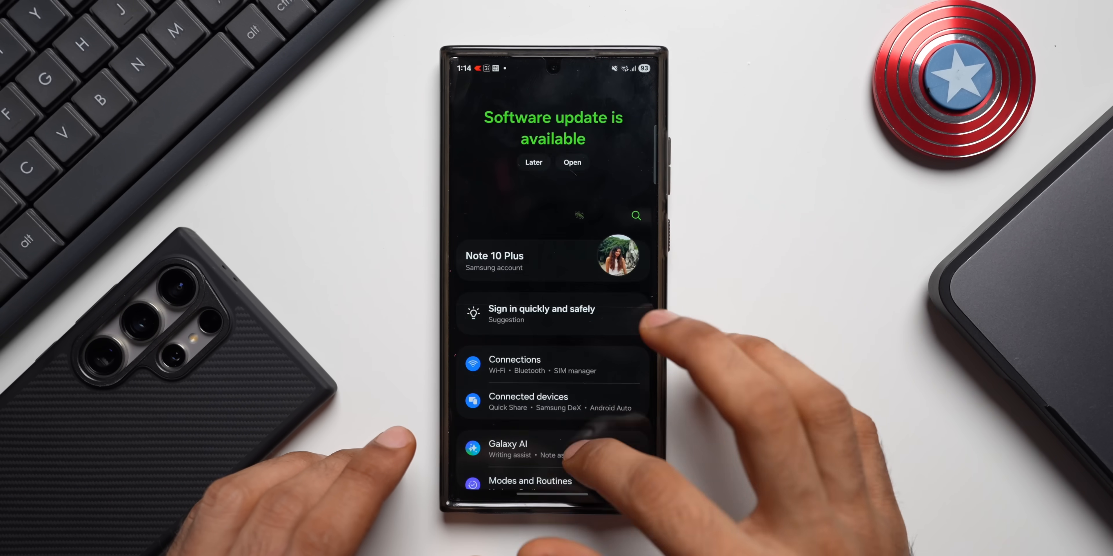
Open the One UI 7.0 update banner and resume its paused download to 6%
left_click(572, 162)
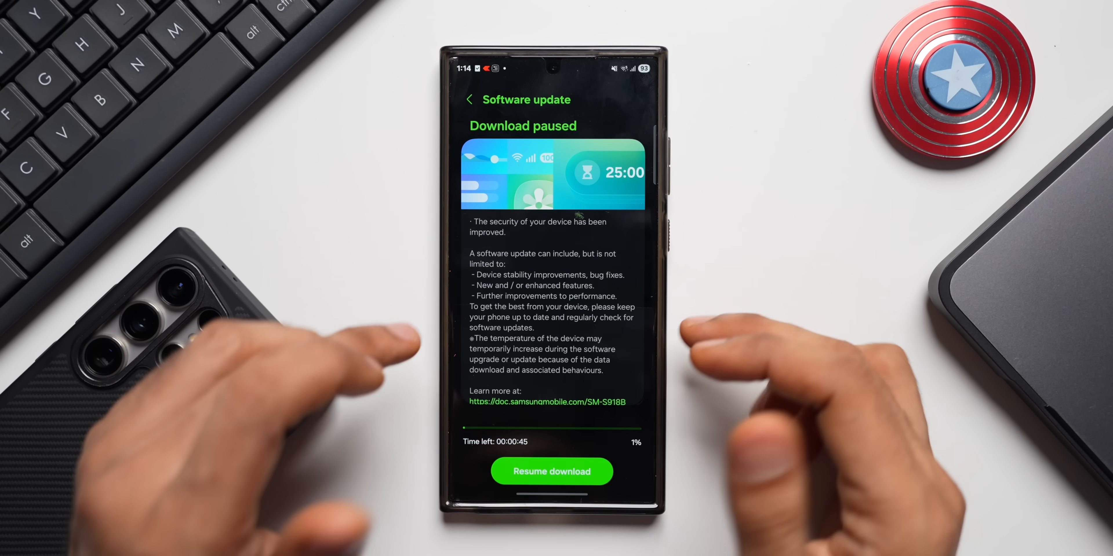
left_click(551, 471)
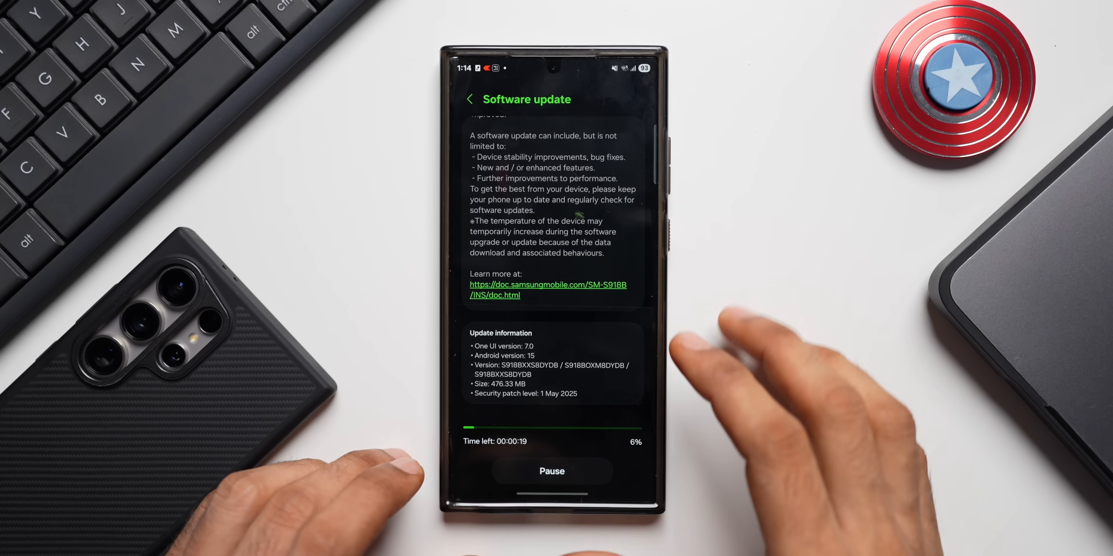